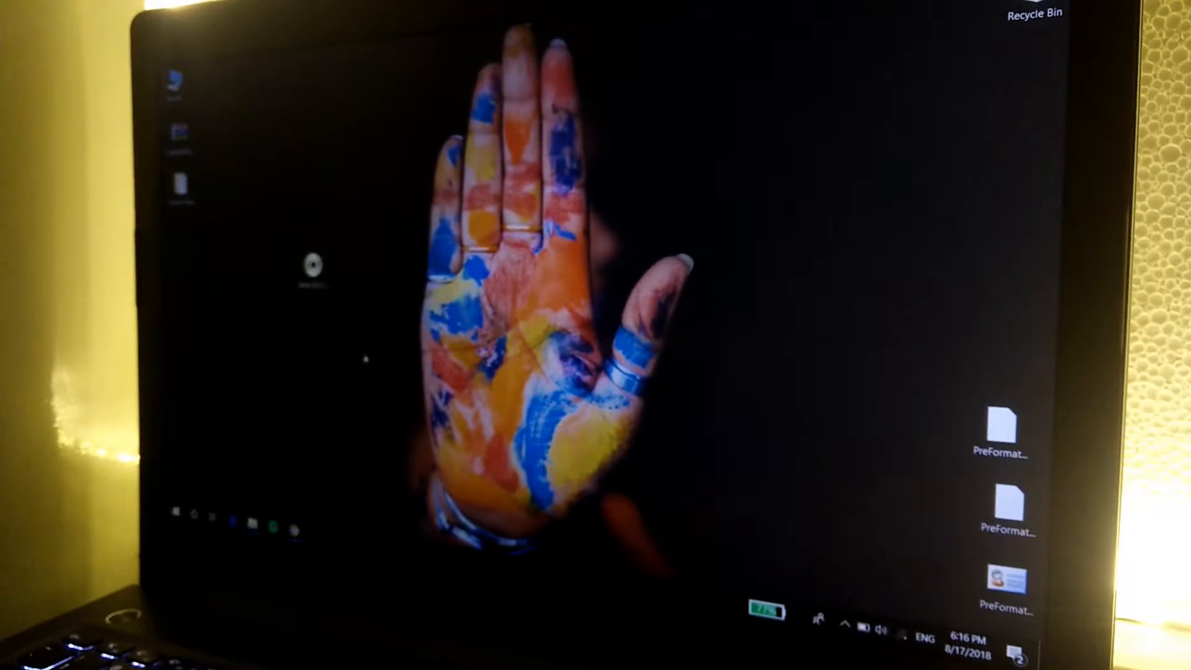
- Open Command Prompt (Admin) from the Start right-click menu
{"action": "left_click", "coordinate": [178, 524]}
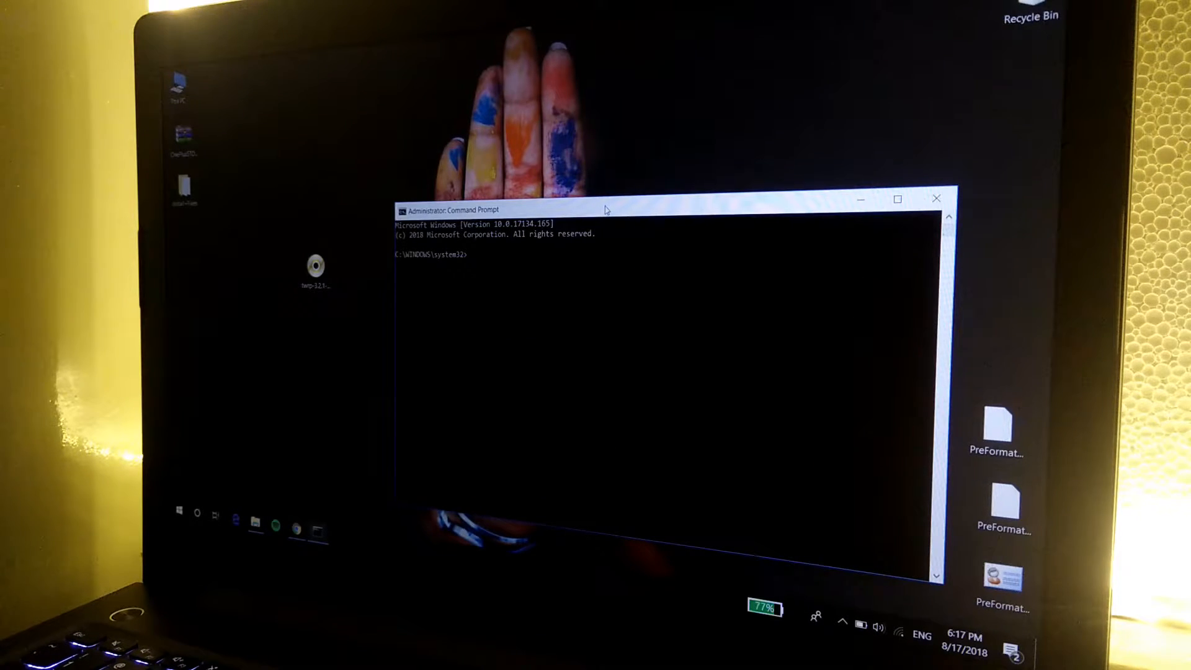
- Run fastboot devices to list the phone connected in fastboot mode
{"action": "type", "text": "fash"}
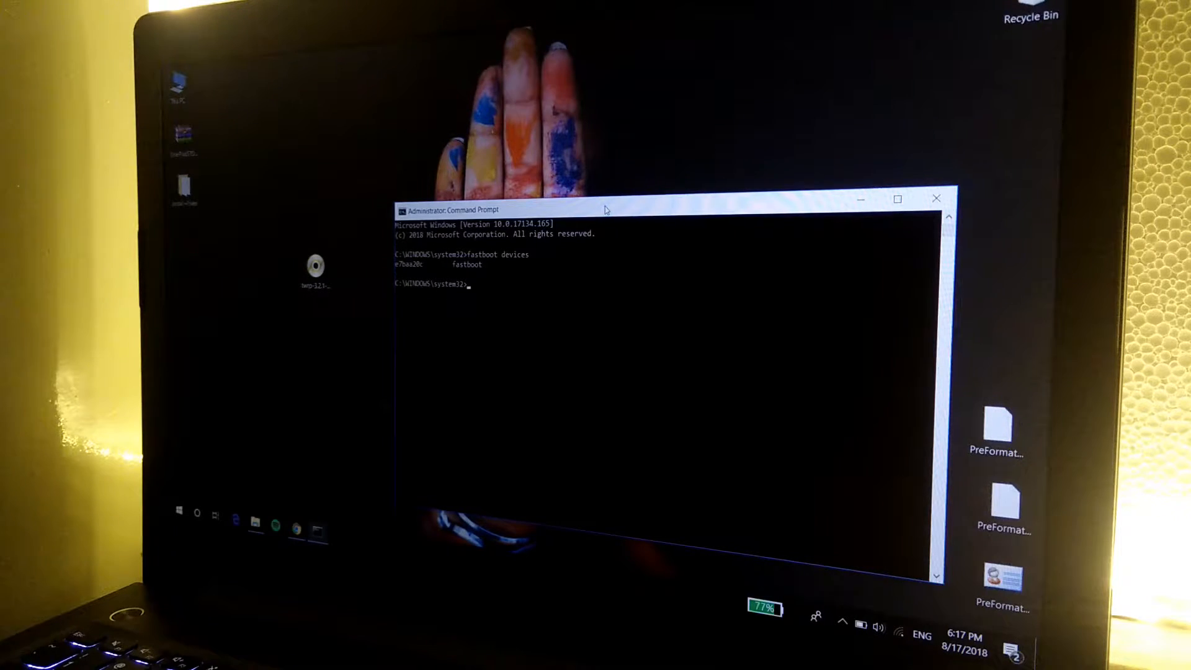
- Run fastboot oem unlock on the phone and get an OKAY response
{"action": "type", "text": "fastboot"}
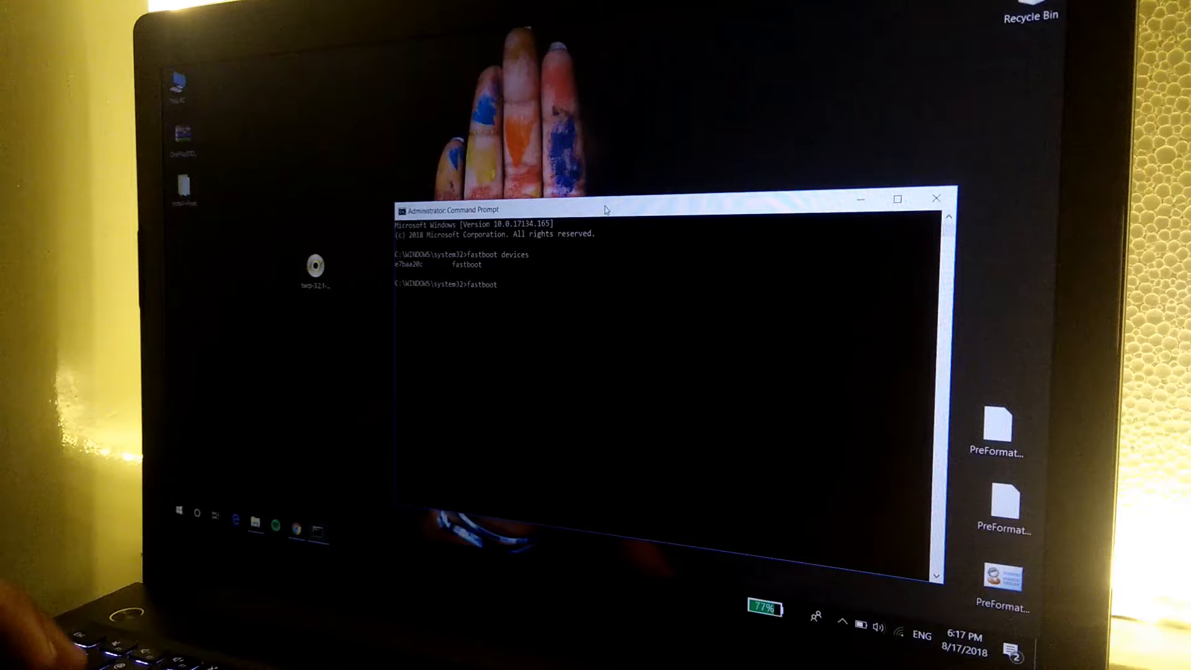
{"action": "type", "text": "oem"}
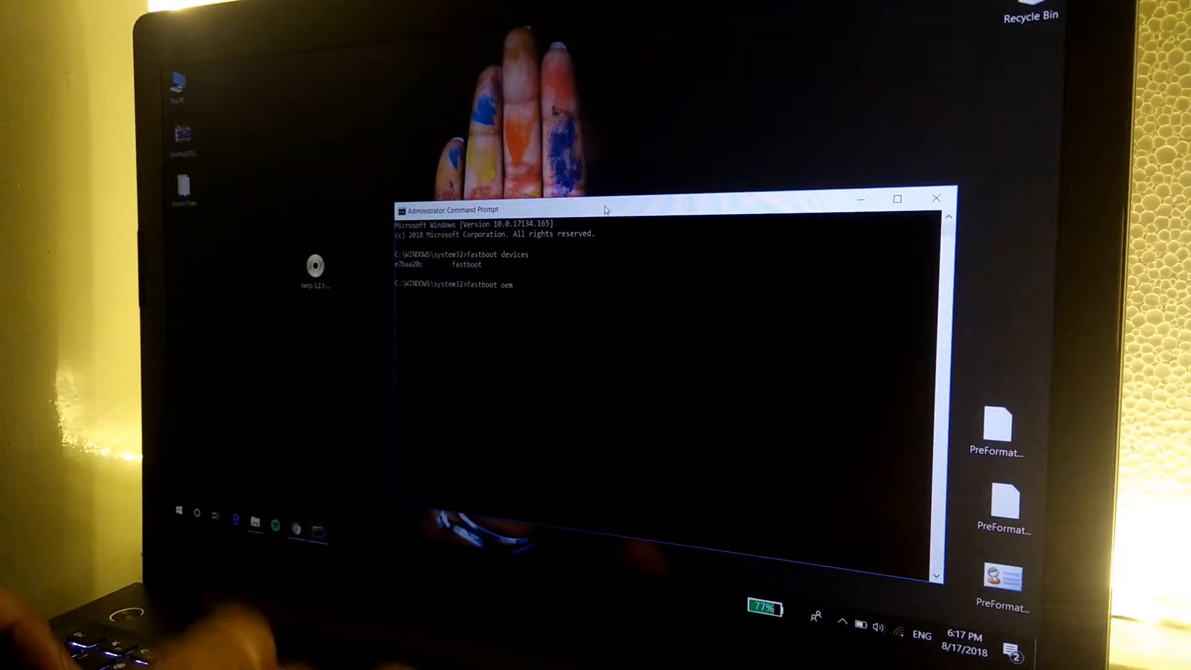
{"action": "type", "text": "unlock"}
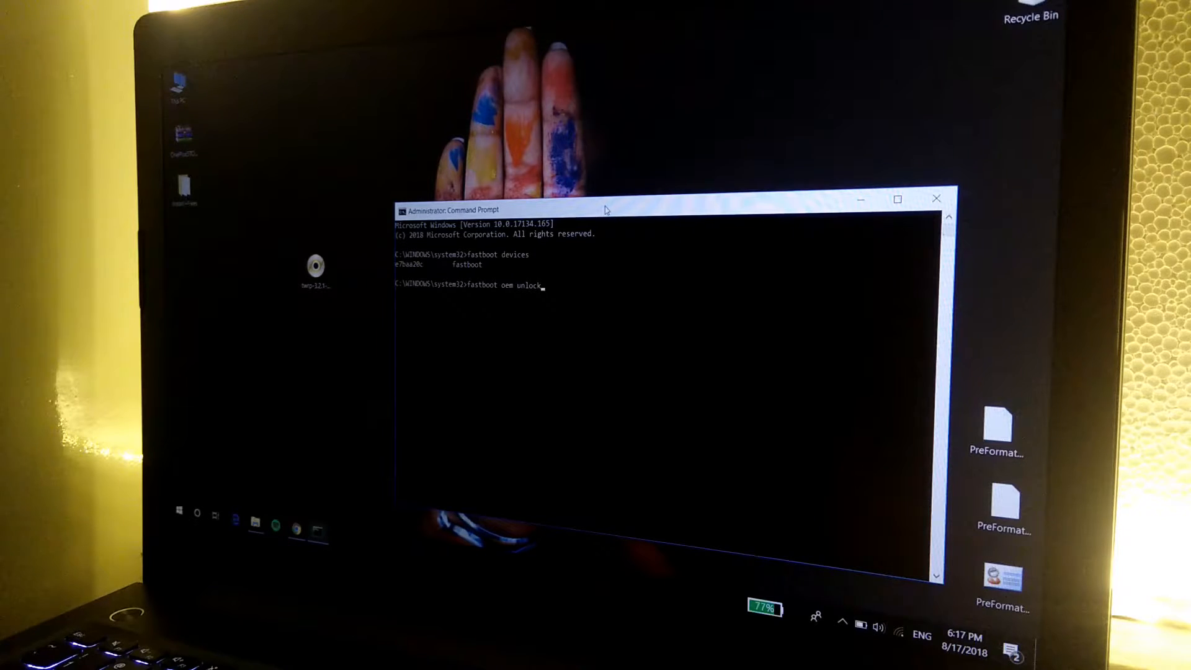
{"action": "key", "text": "Return"}
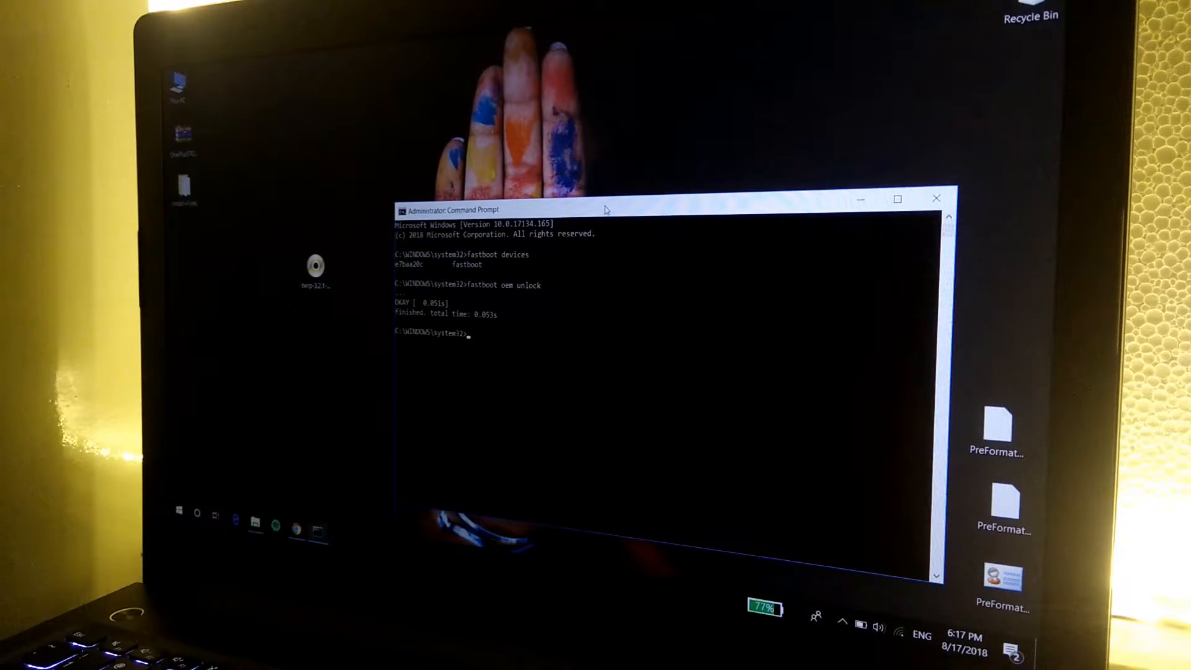